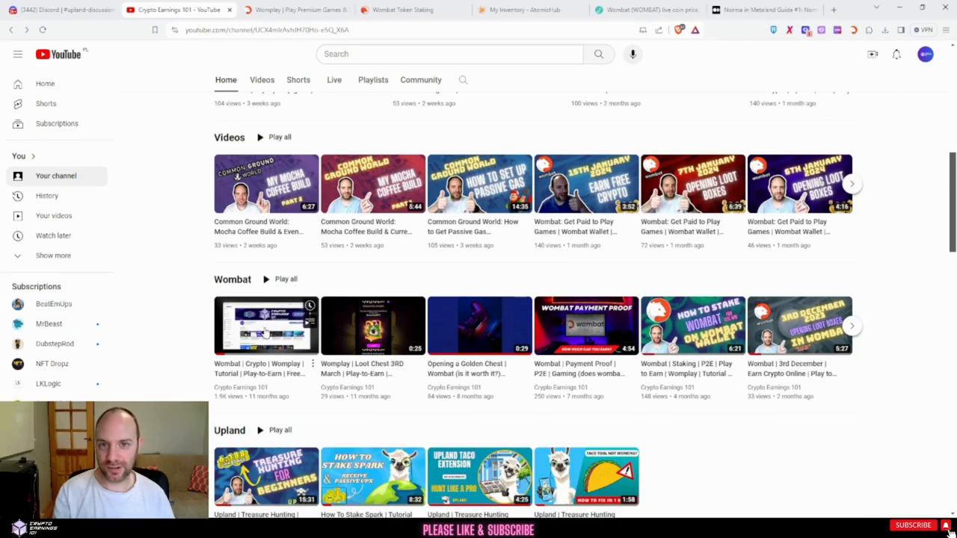
Step: Switch from YouTube to the Wombat staking page showing VIP 5 and 209,798 WOMBAT staked
left_click(404, 10)
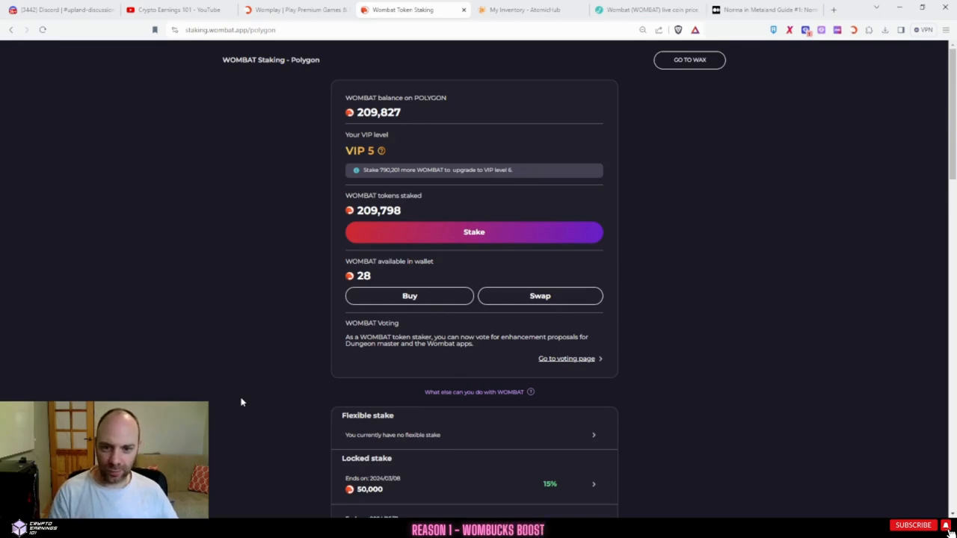
Step: Review the Staking Leaderboard and WOMBAT VIP Perks table, then switch to Womplay
scroll("down", 3)
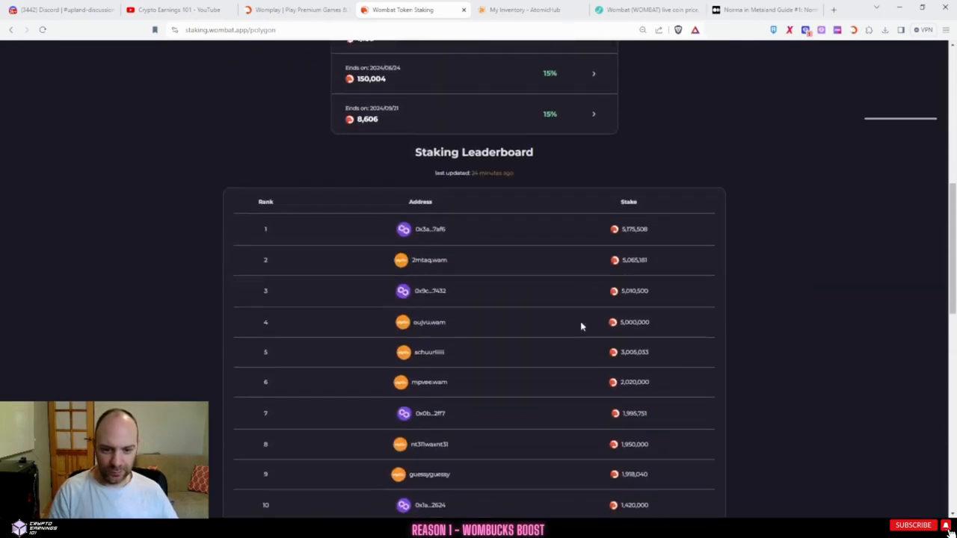
scroll("down", 3)
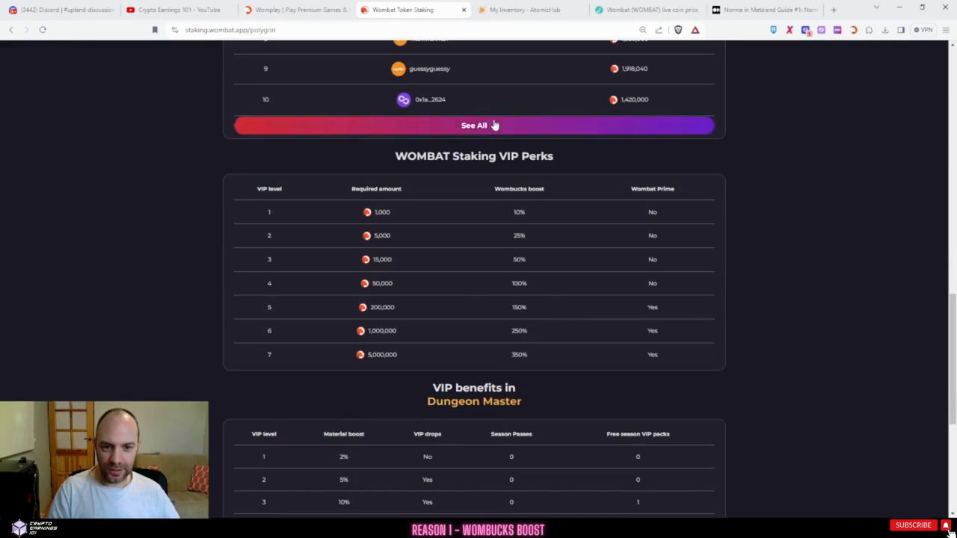
mouse_move(479, 258)
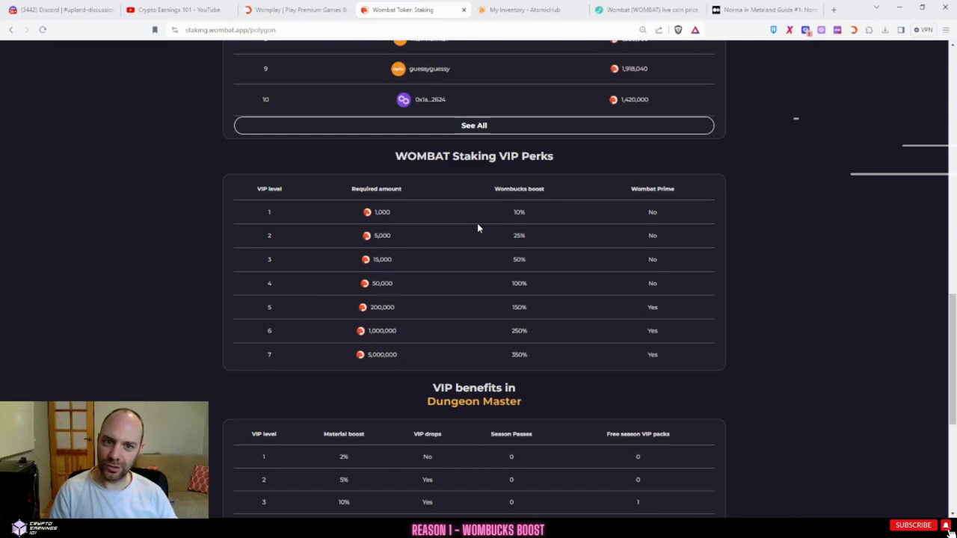
mouse_move(507, 223)
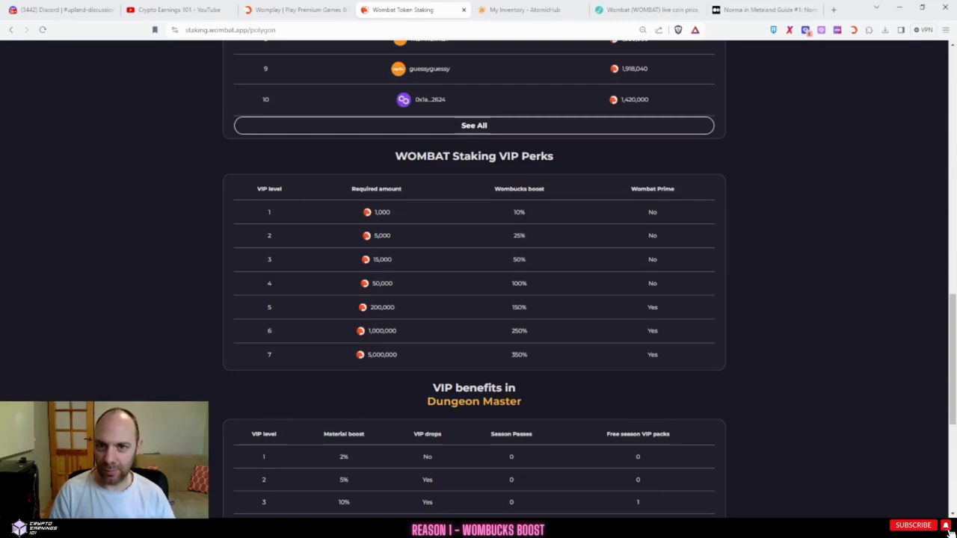
scroll("down", 3)
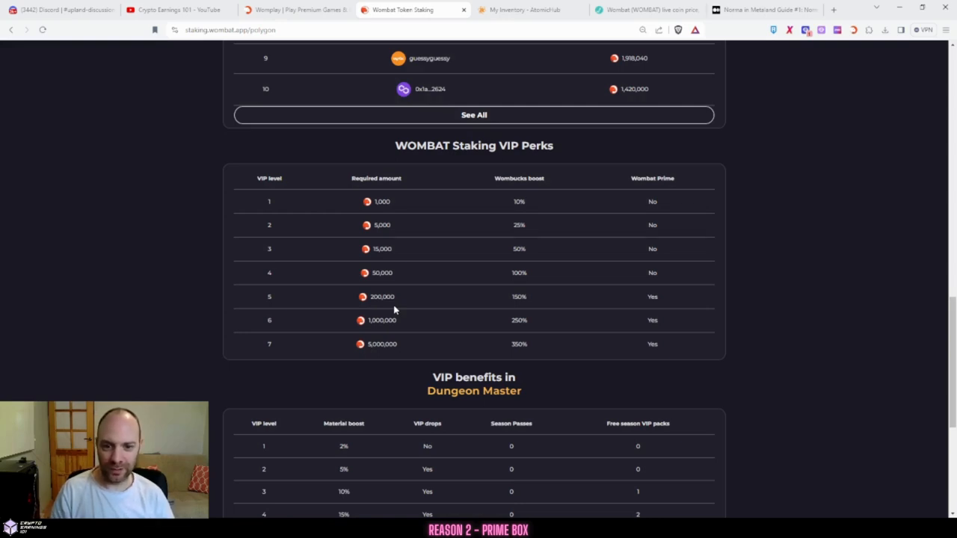
mouse_move(472, 301)
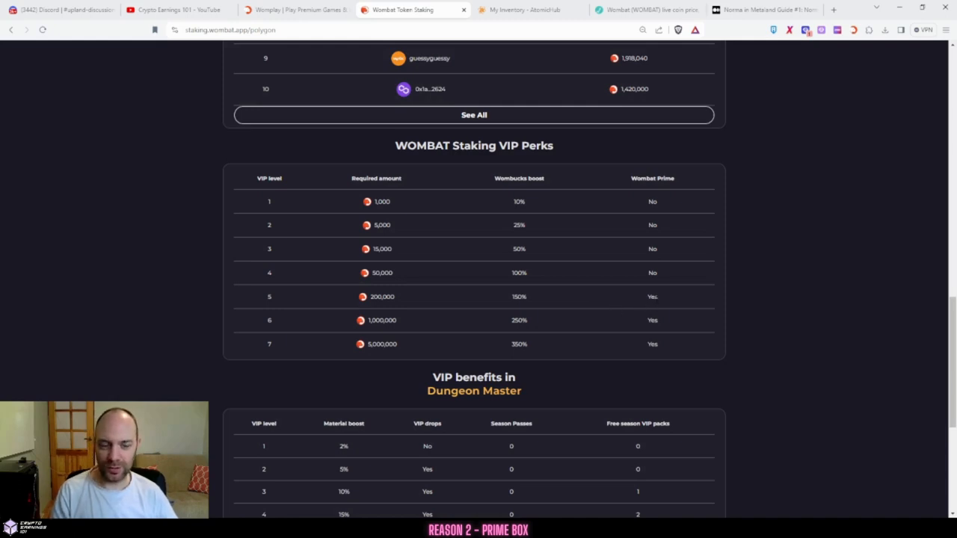
mouse_move(666, 302)
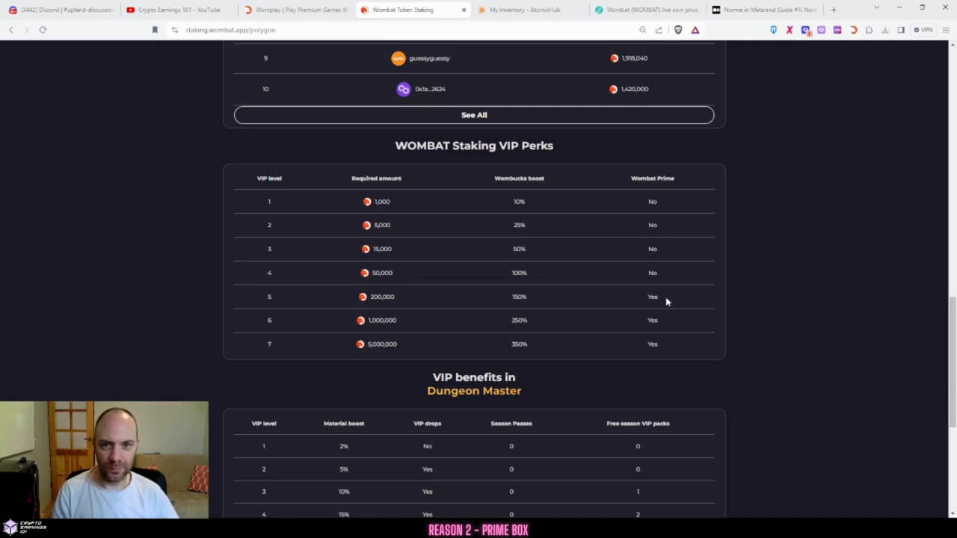
left_click(295, 10)
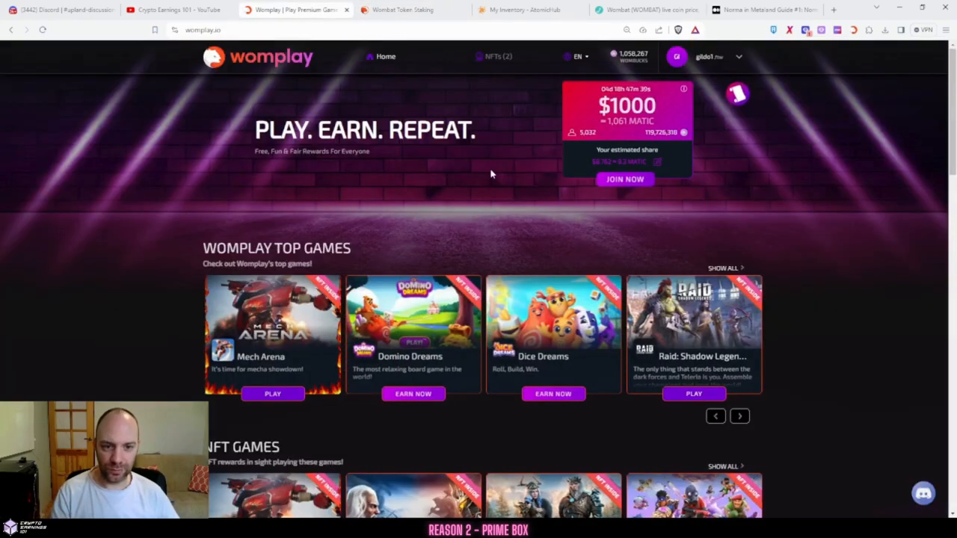
Step: Open the Prime loot box for 10,000 Wombucks and dismiss the K NFT reward popup
scroll("down", 3)
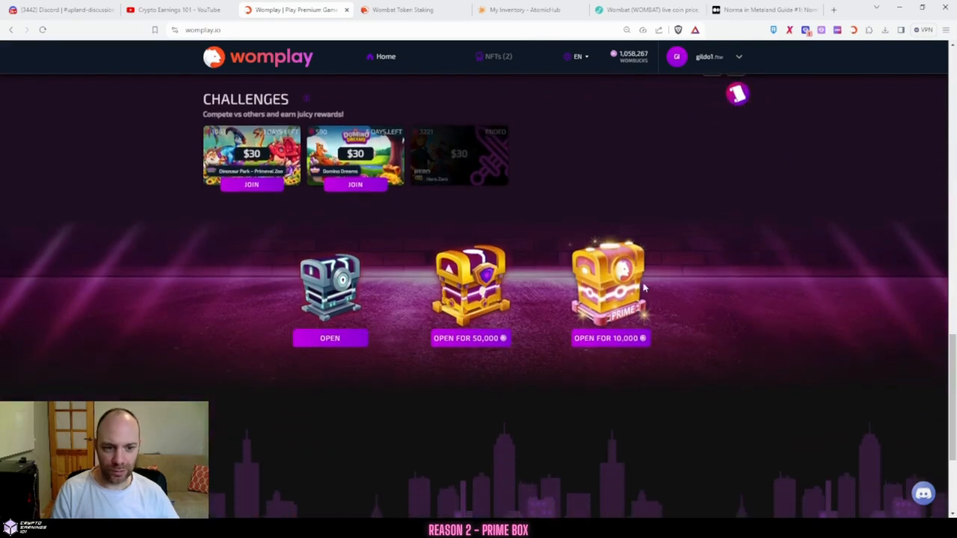
mouse_move(647, 318)
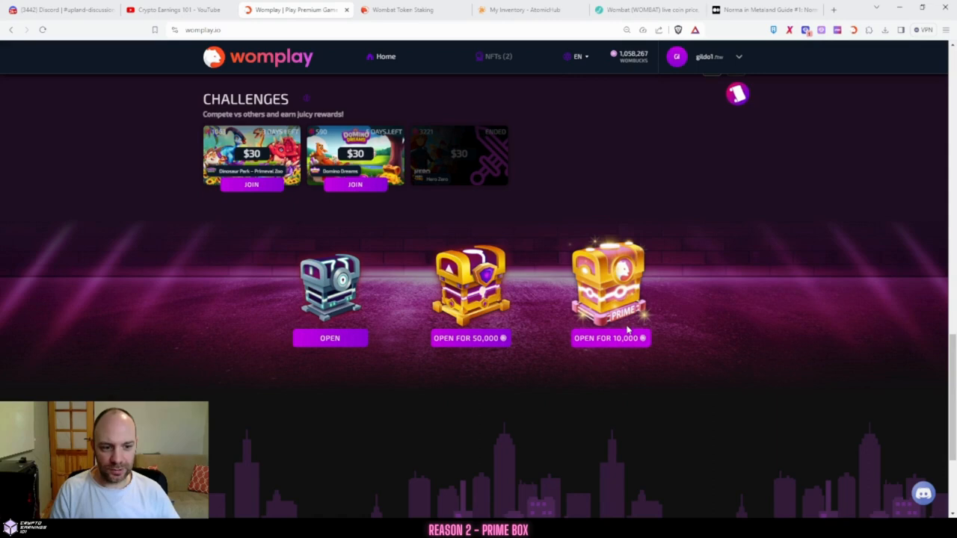
mouse_move(596, 356)
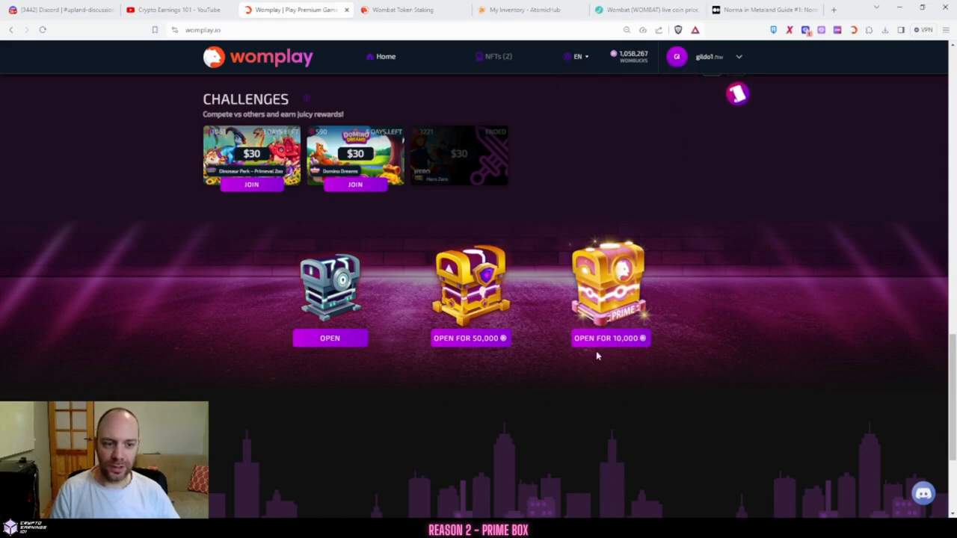
left_click(611, 338)
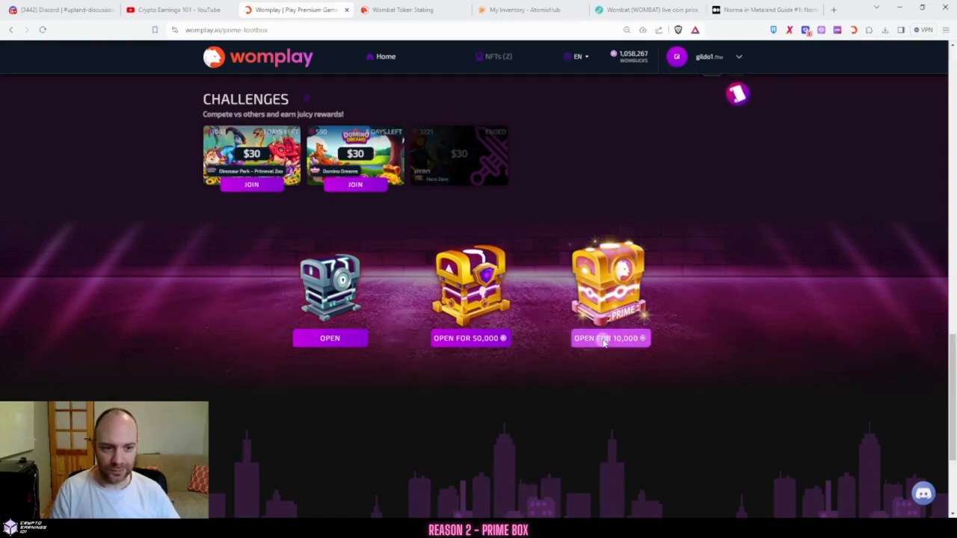
left_click(610, 338)
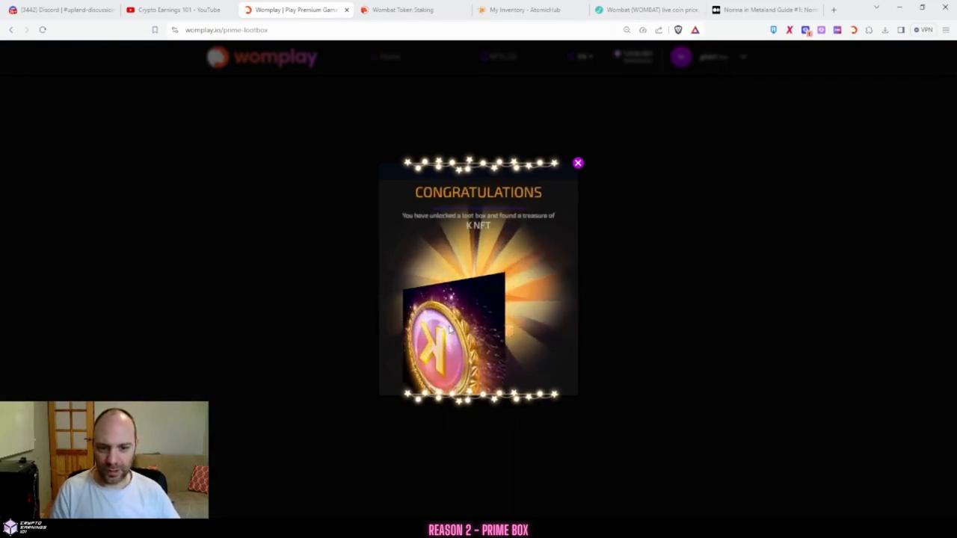
left_click(577, 162)
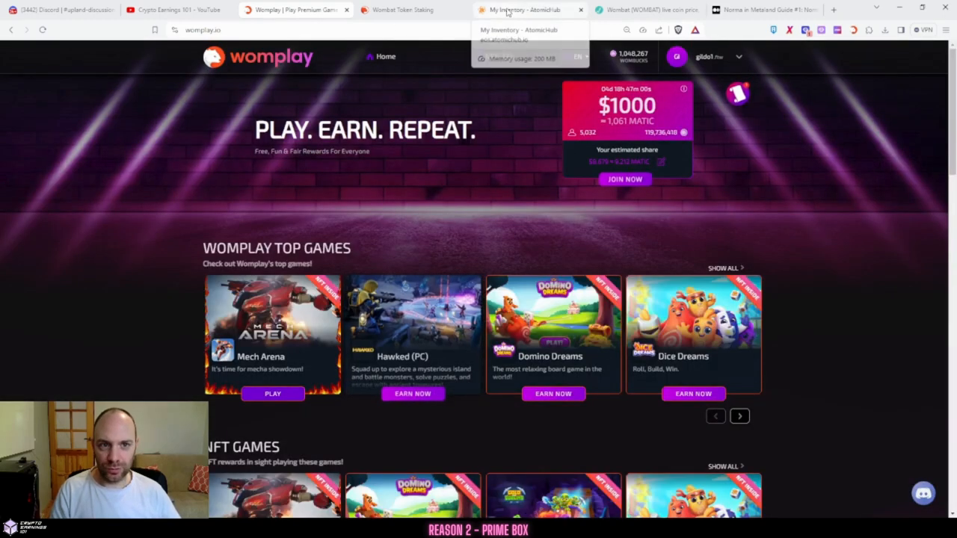
Step: Reload the AtomicHub inventory and start a market listing for the new K NFT
left_click(527, 10)
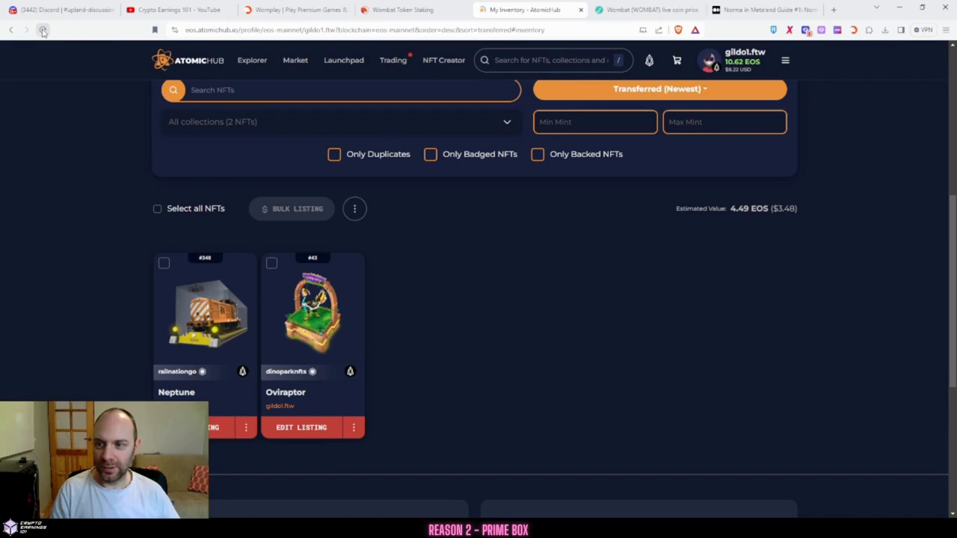
left_click(43, 30)
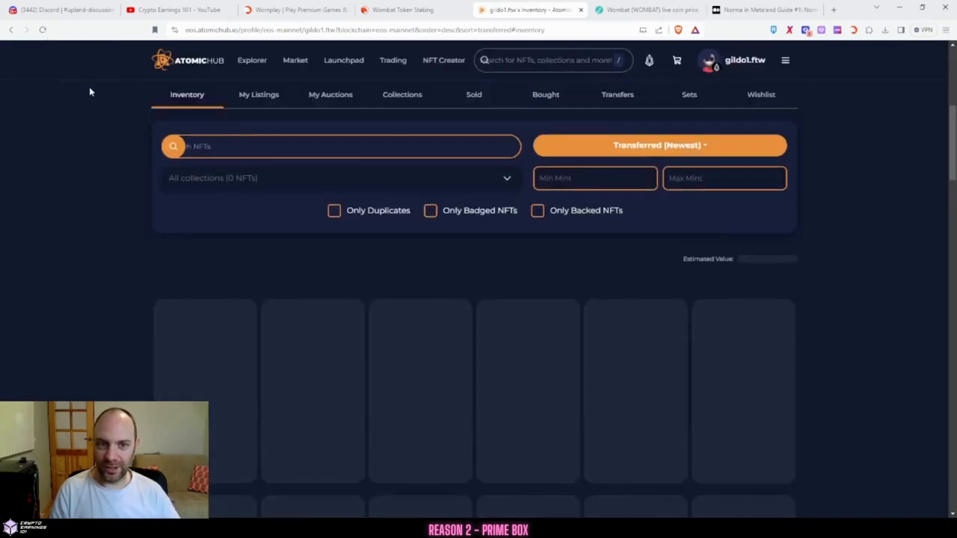
scroll("down", 3)
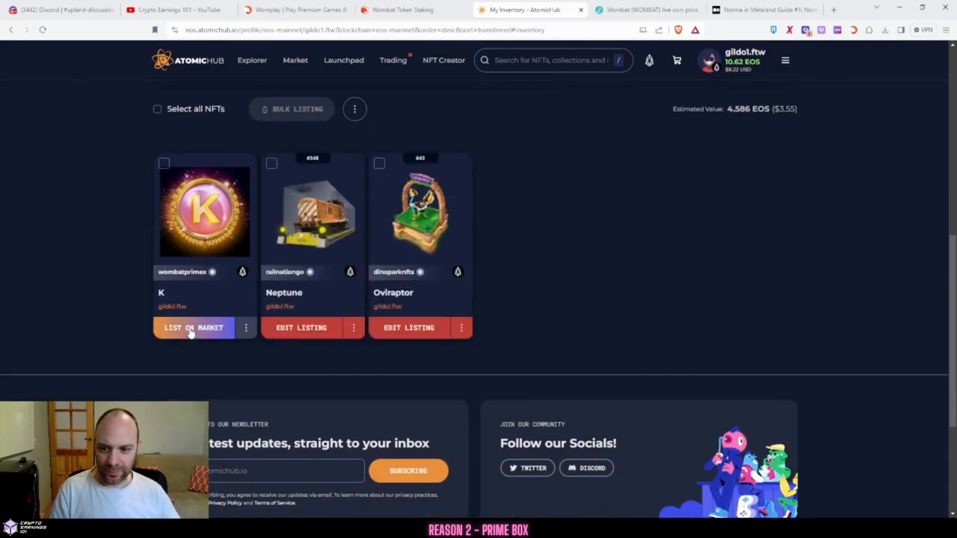
left_click(193, 327)
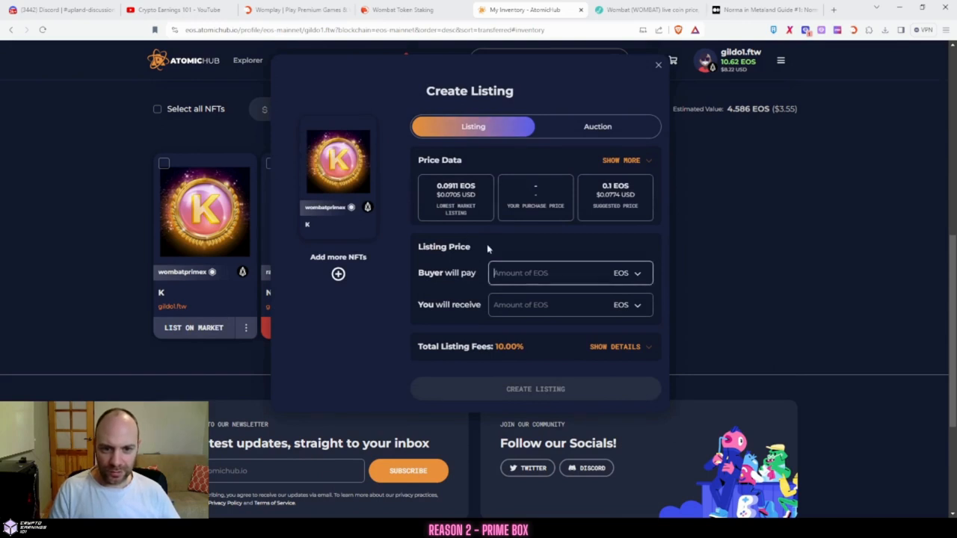
mouse_move(561, 251)
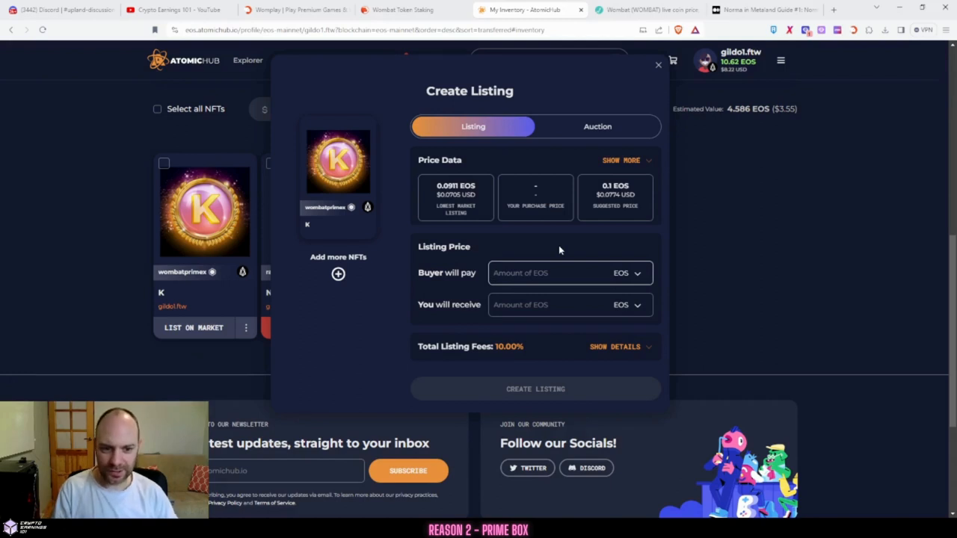
Step: Price the K NFT listing at 0.09 EOS and submit it
type("0.09")
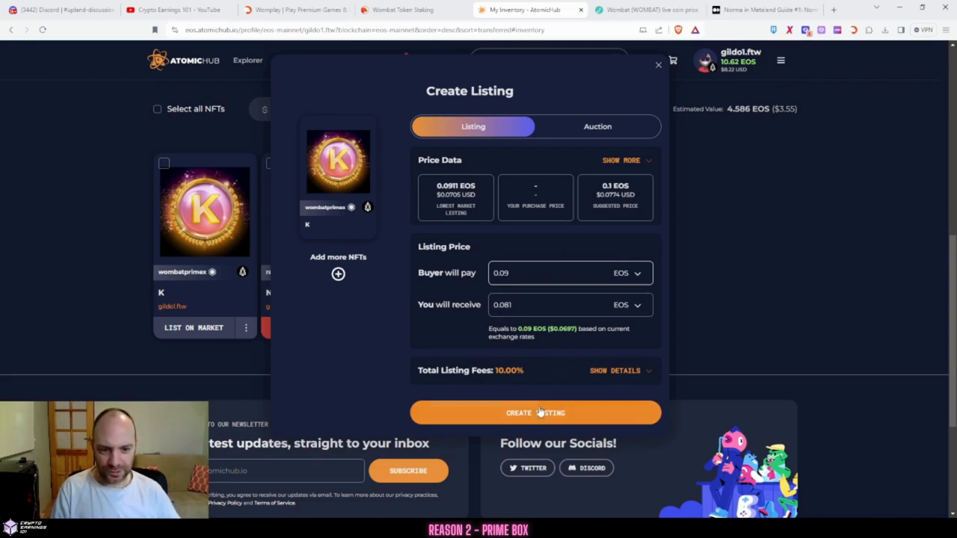
left_click(536, 413)
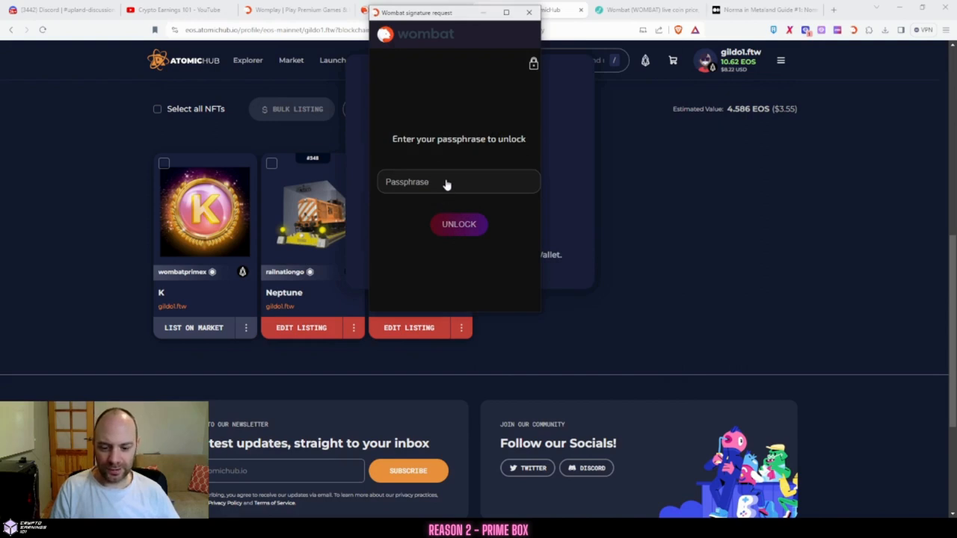
Step: Unlock the Wombat wallet, sign the announcesale request, and close the success popup
left_click(459, 181)
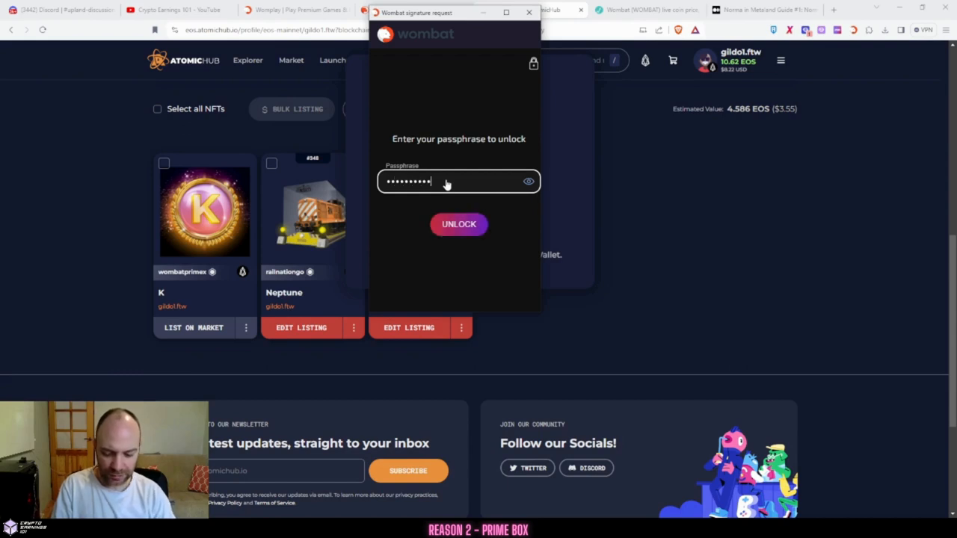
left_click(458, 224)
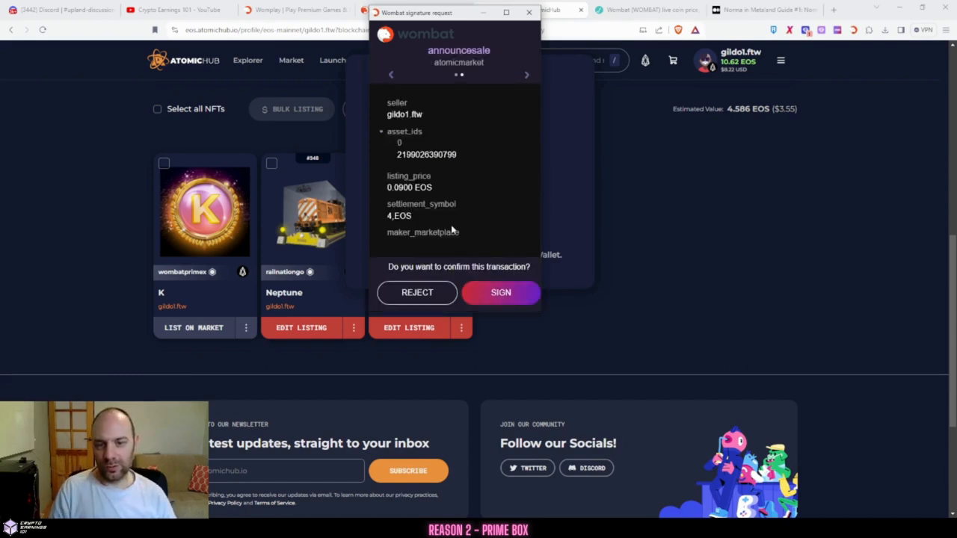
left_click(500, 292)
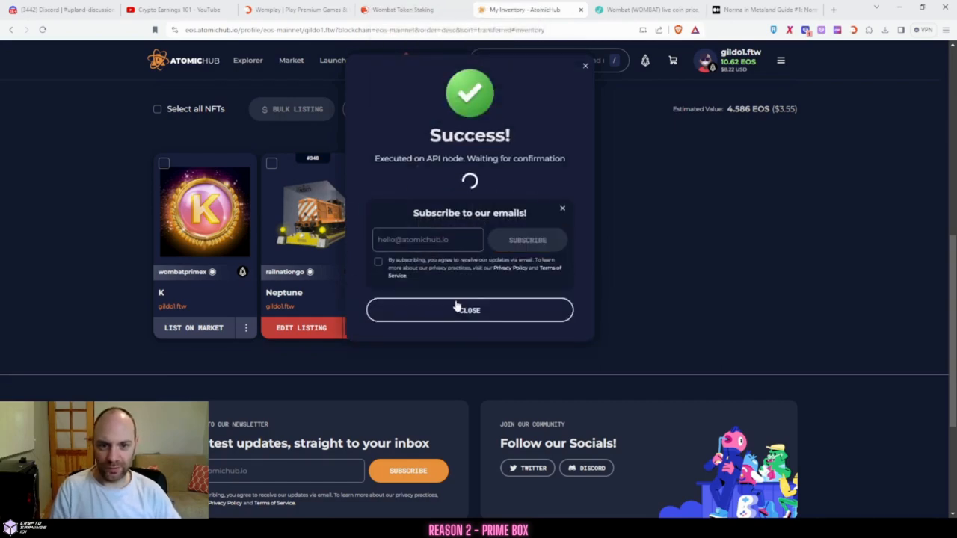
left_click(470, 310)
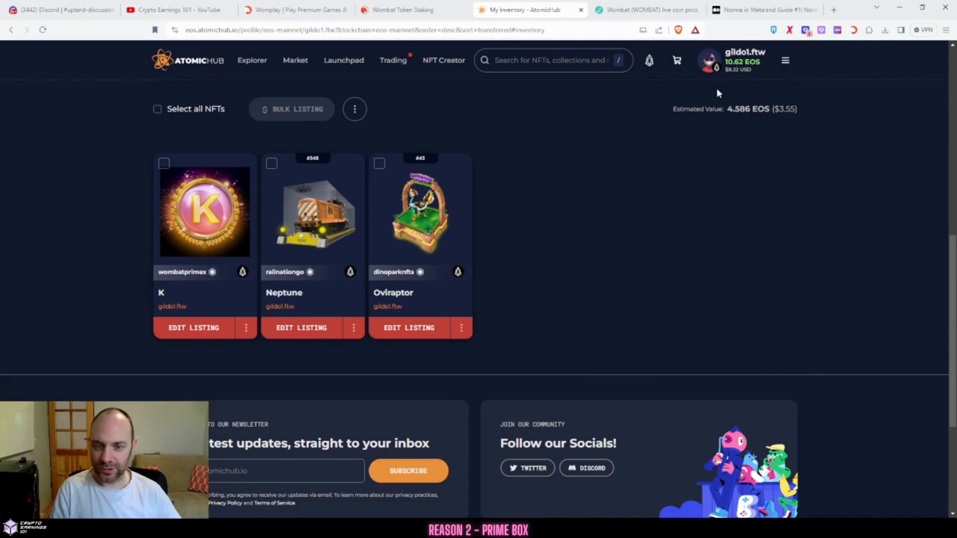
mouse_move(564, 169)
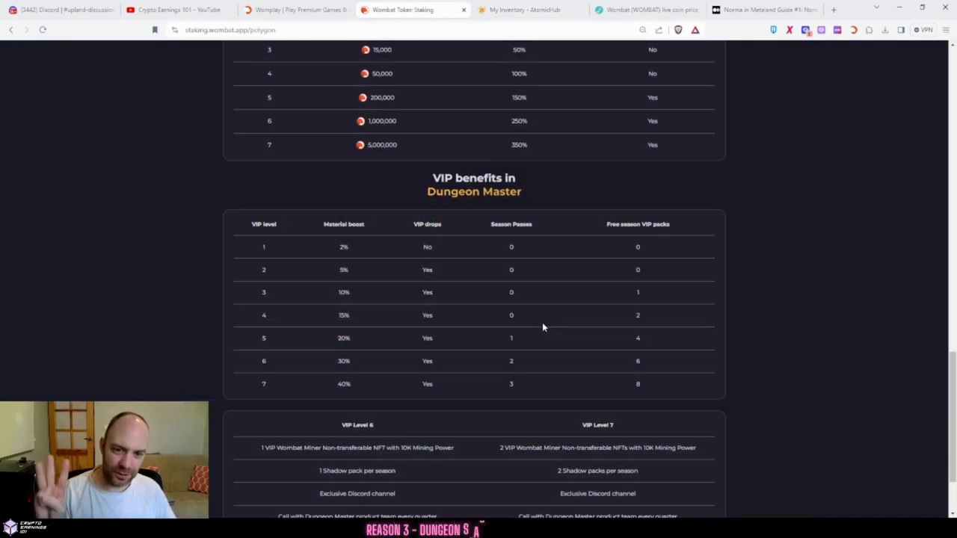
mouse_move(546, 290)
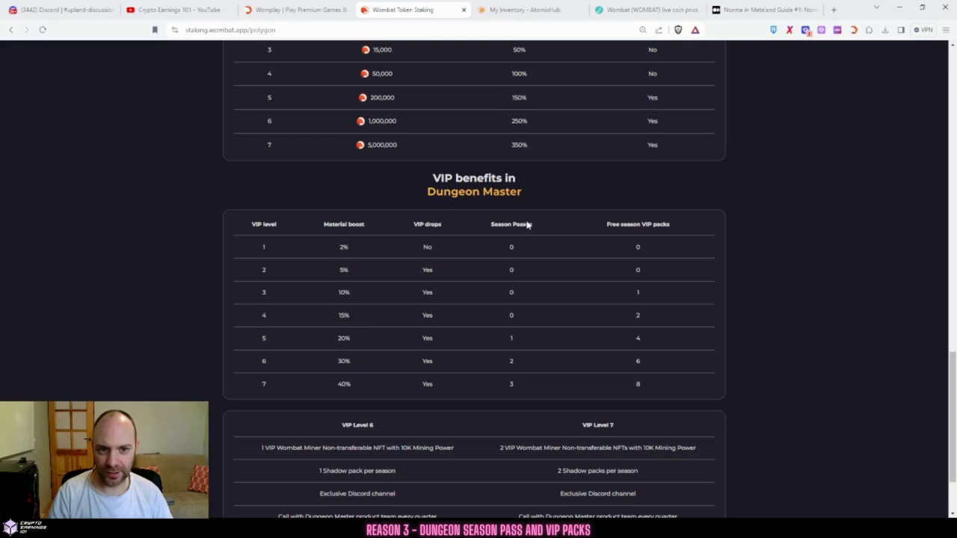
mouse_move(484, 211)
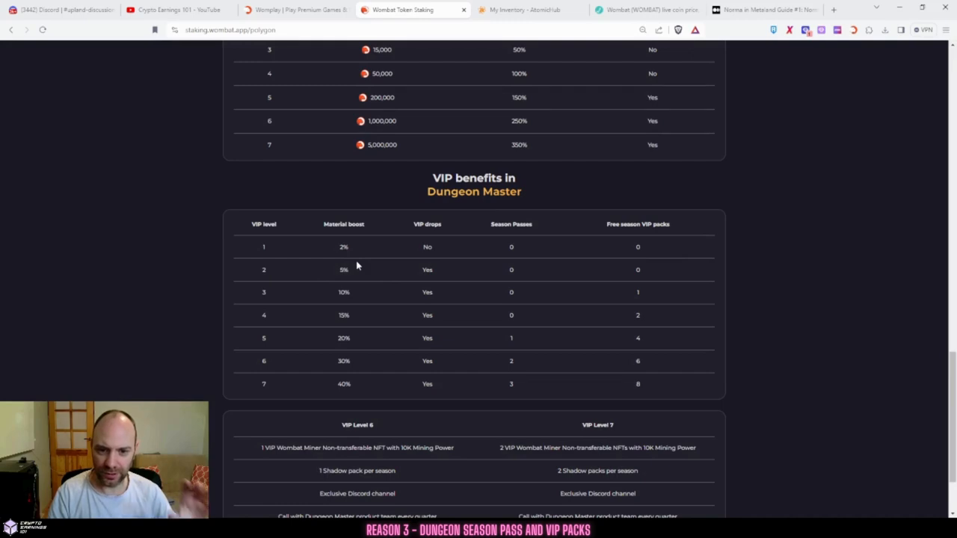
mouse_move(380, 221)
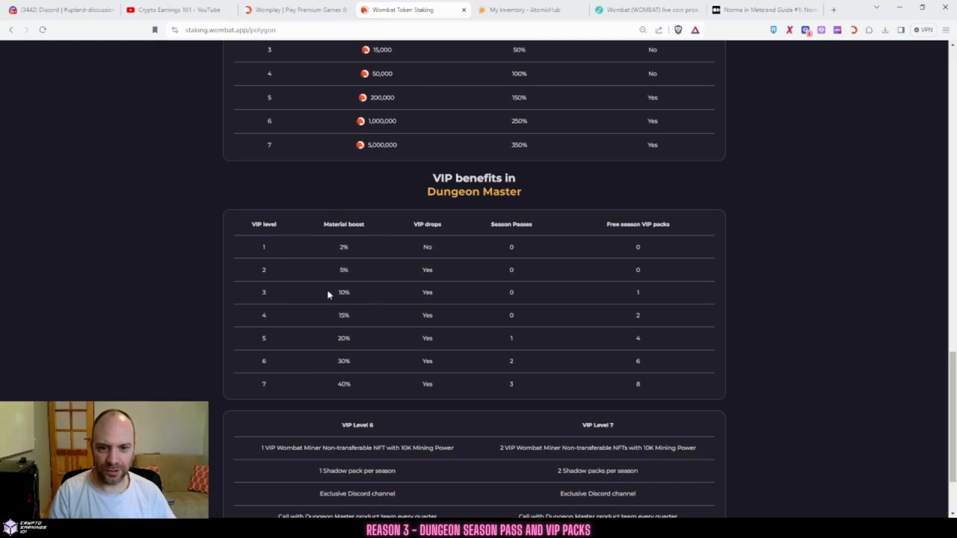
mouse_move(383, 270)
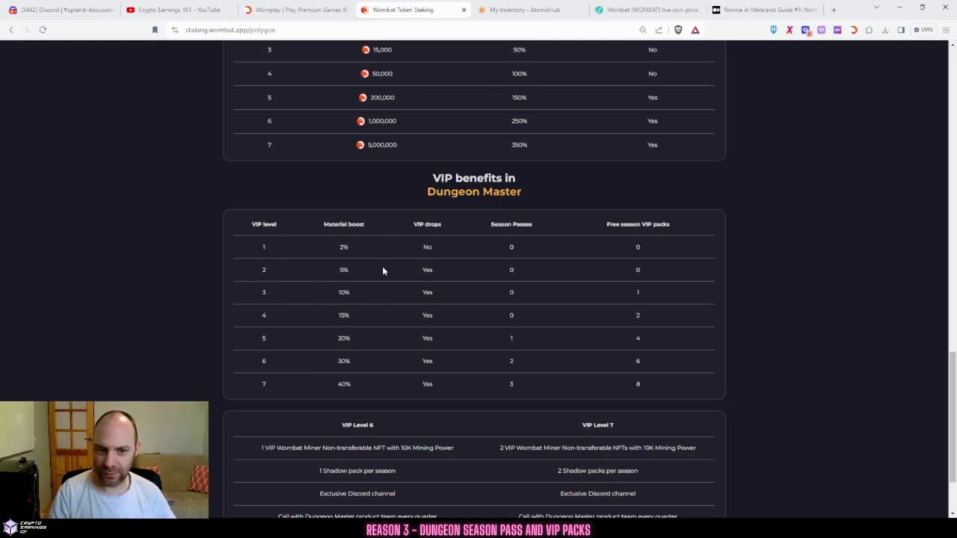
mouse_move(437, 253)
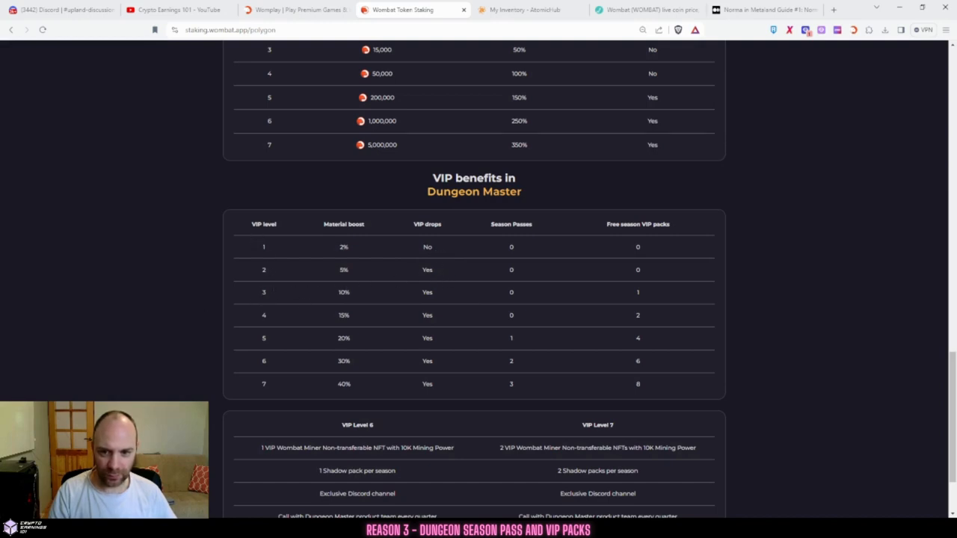
mouse_move(647, 297)
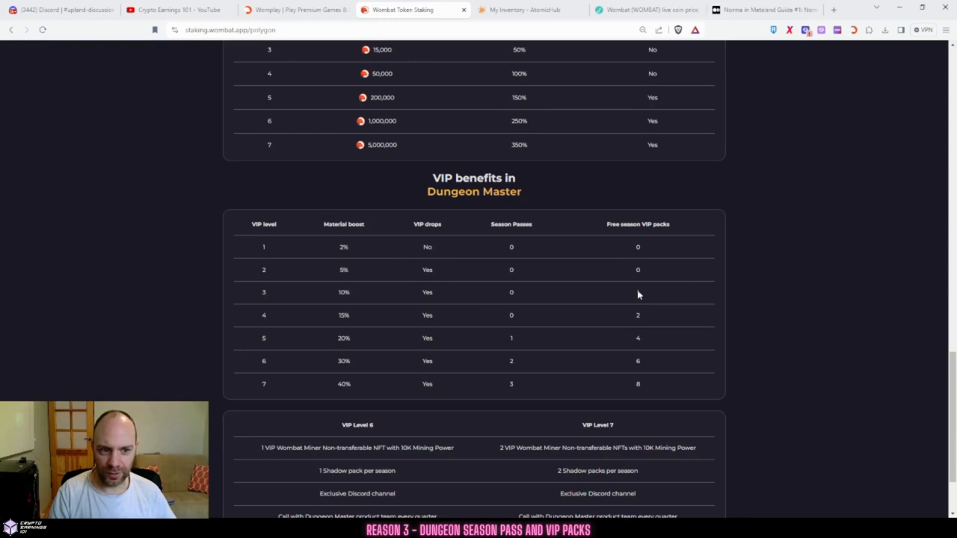
mouse_move(661, 295)
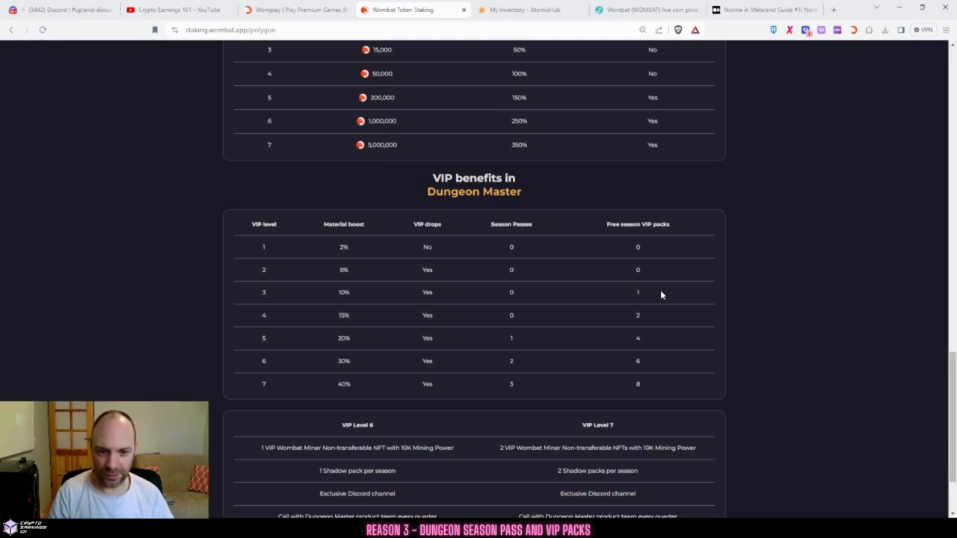
mouse_move(623, 303)
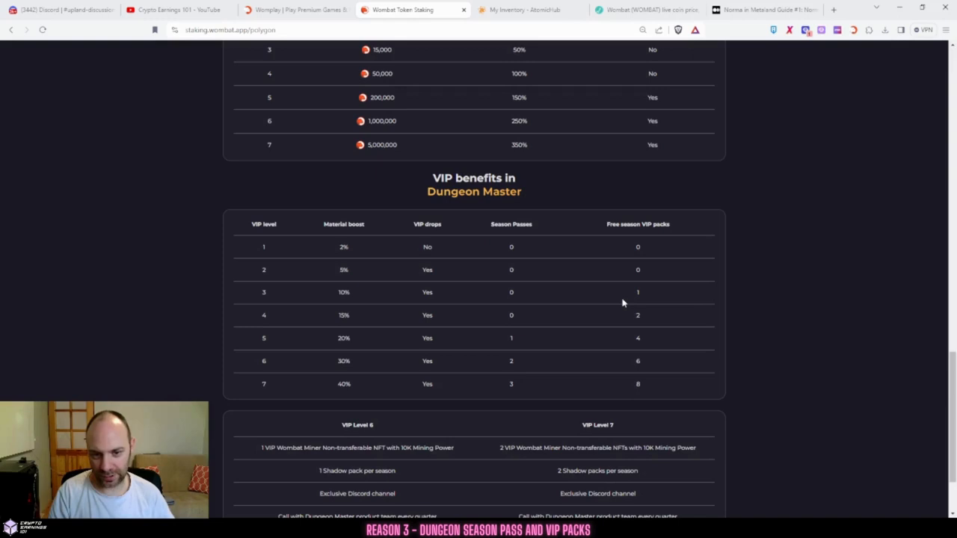
mouse_move(344, 234)
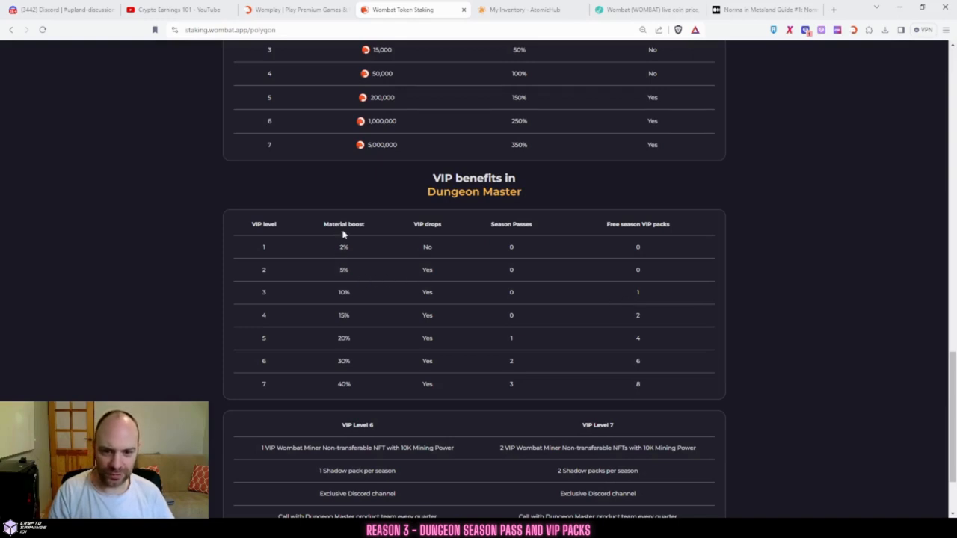
mouse_move(337, 302)
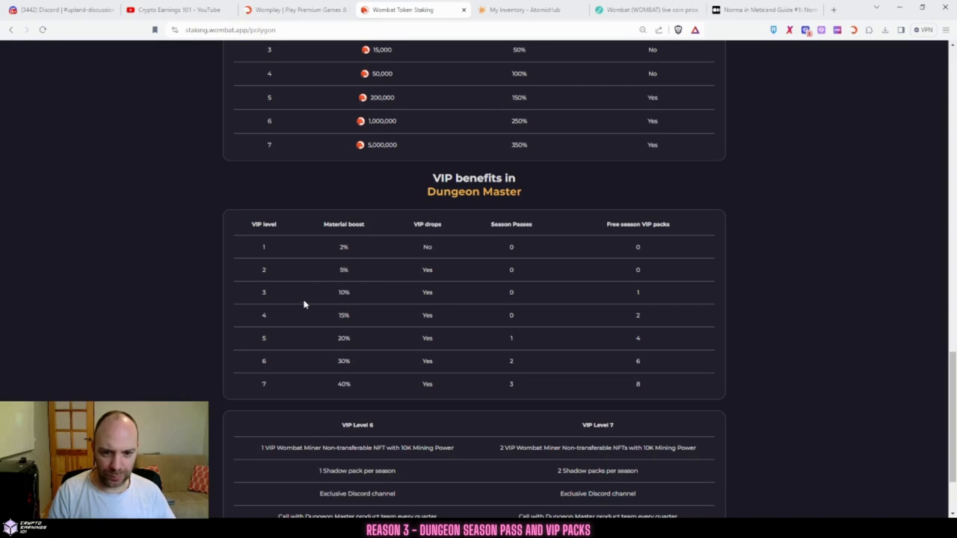
mouse_move(393, 324)
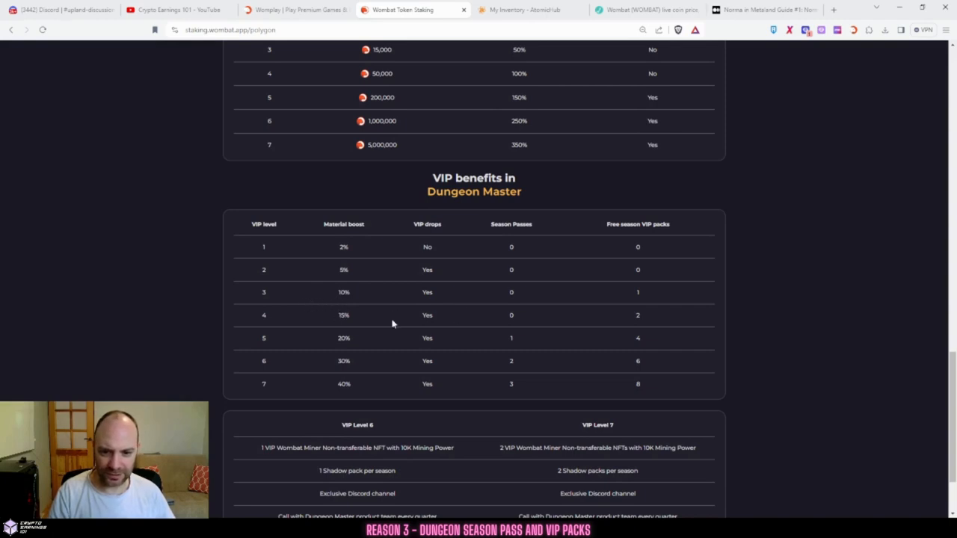
mouse_move(312, 315)
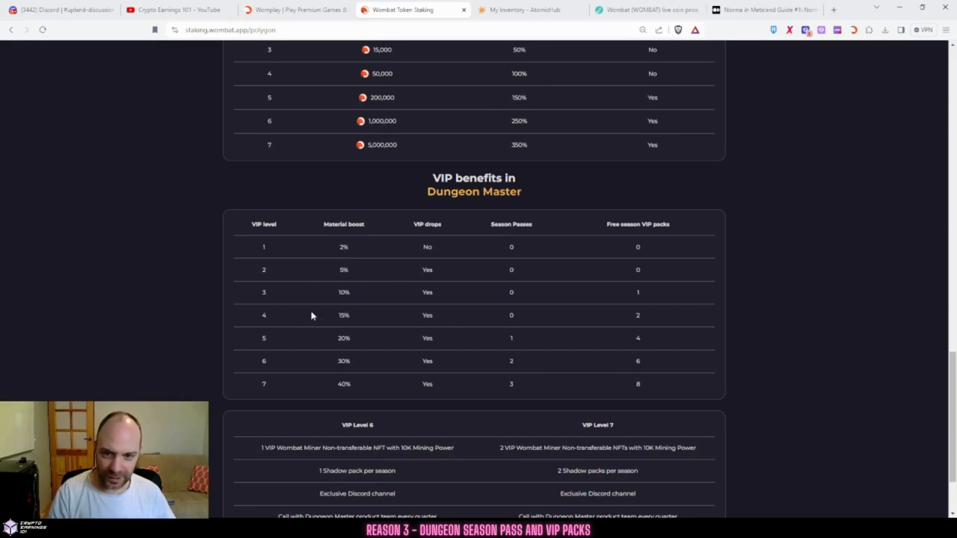
mouse_move(270, 341)
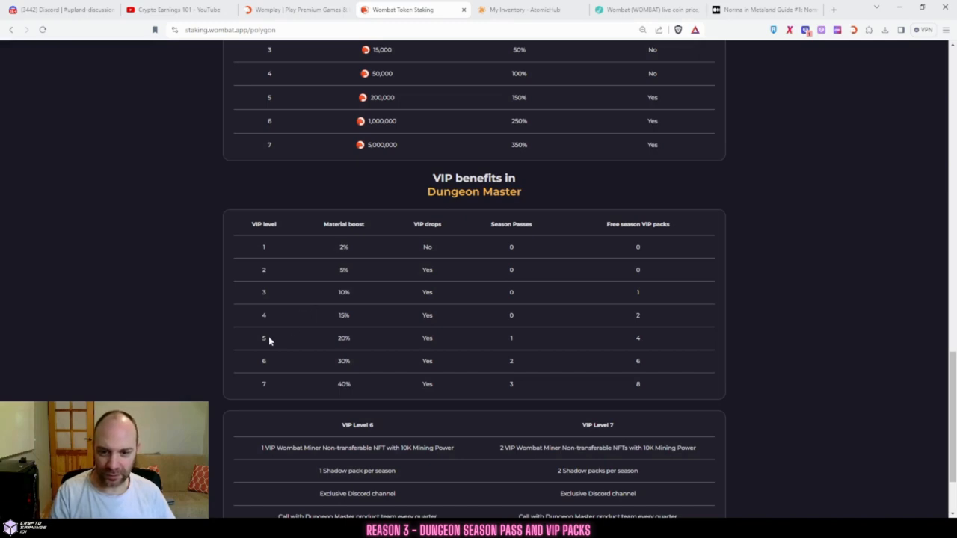
mouse_move(502, 337)
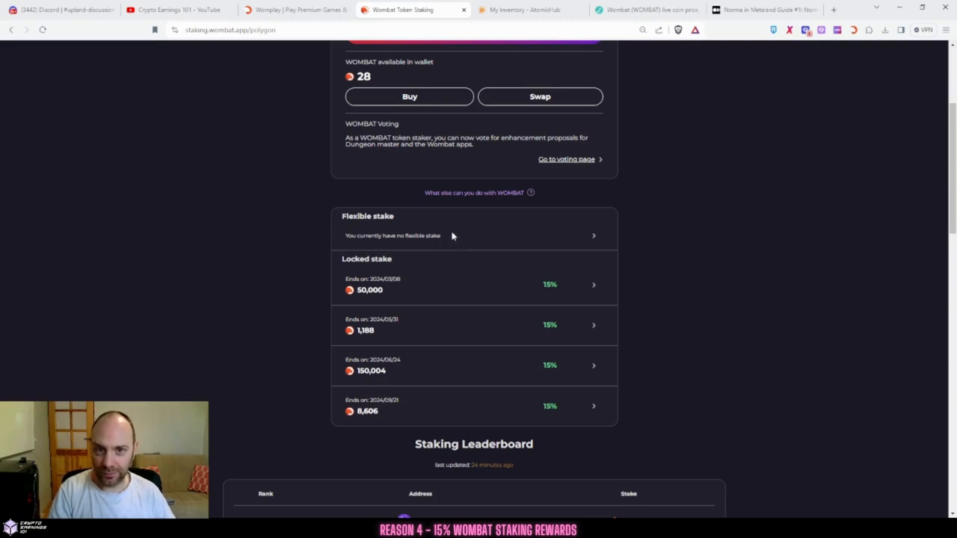
mouse_move(484, 258)
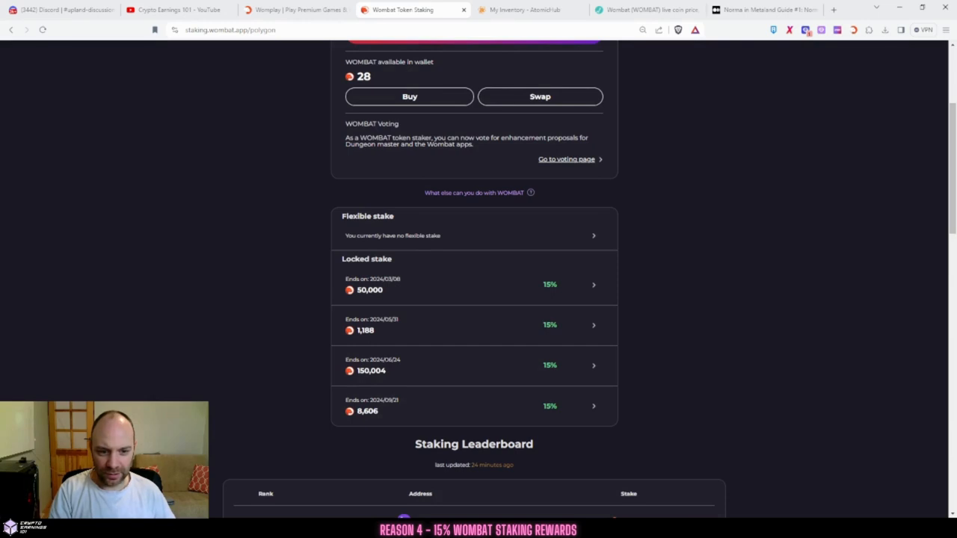
mouse_move(590, 368)
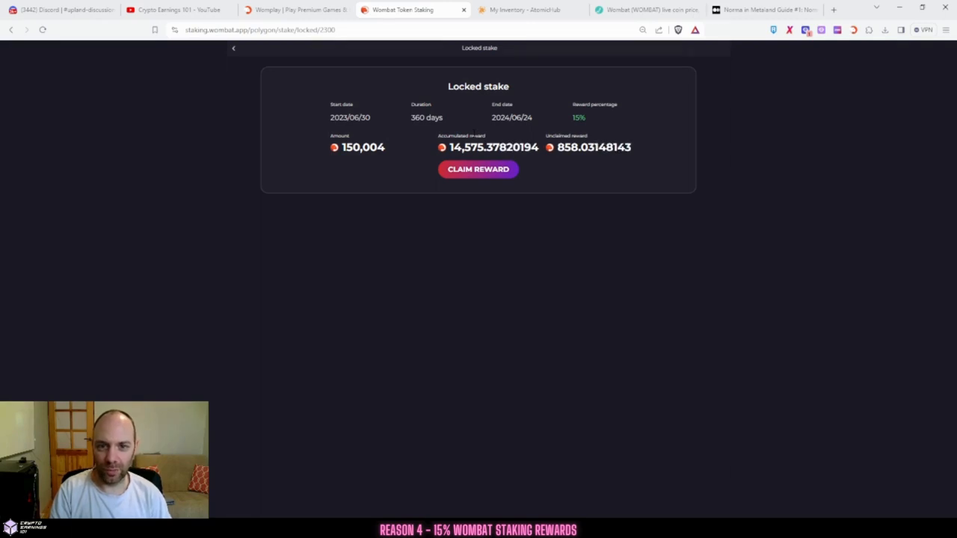
Step: View the WOMBAT live price chart, then return to the Crypto Earnings 101 YouTube channel
left_click(647, 10)
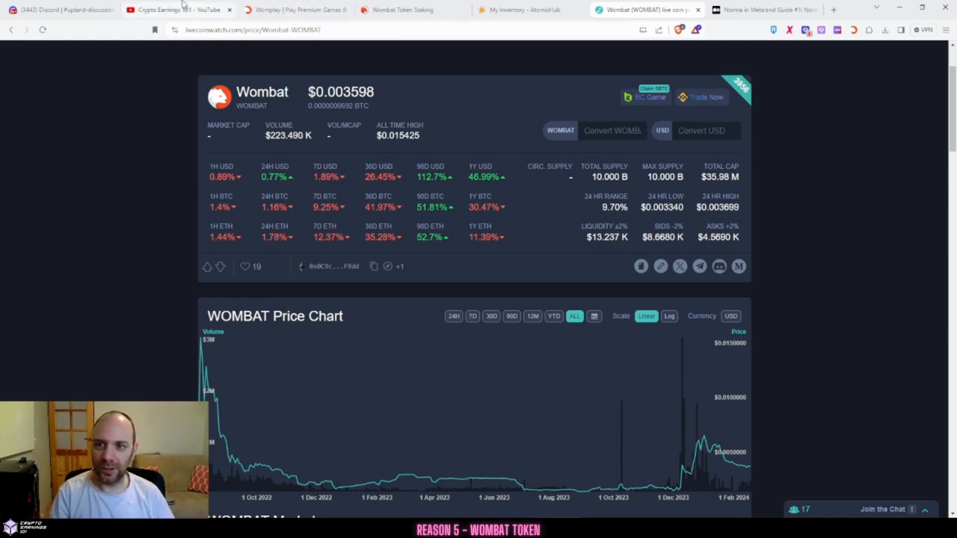
left_click(180, 10)
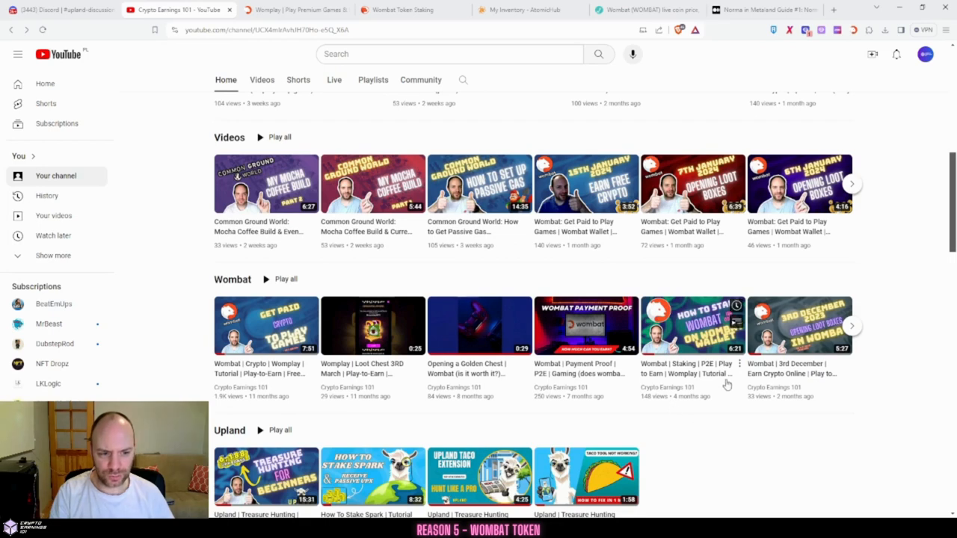